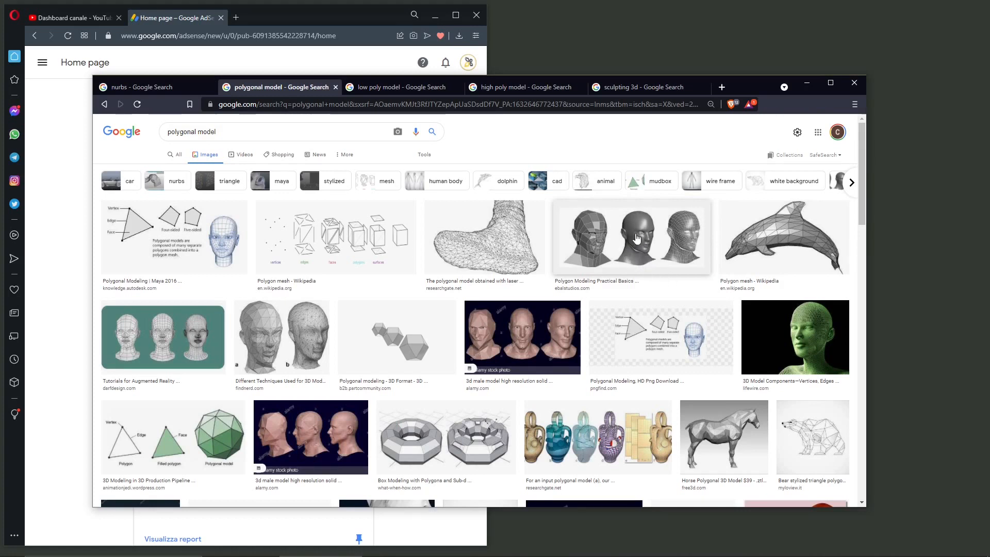
Switch from the polygonal model results to the NURBS image results tab.
{"action": "left_click", "coordinate": [149, 86]}
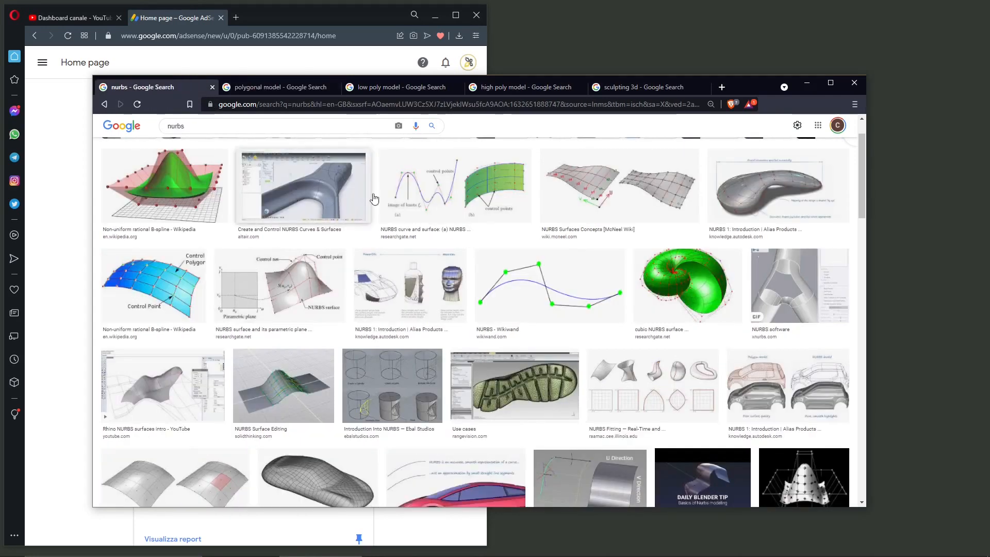
Switch to the low poly model image results tab.
{"action": "left_click", "coordinate": [397, 86]}
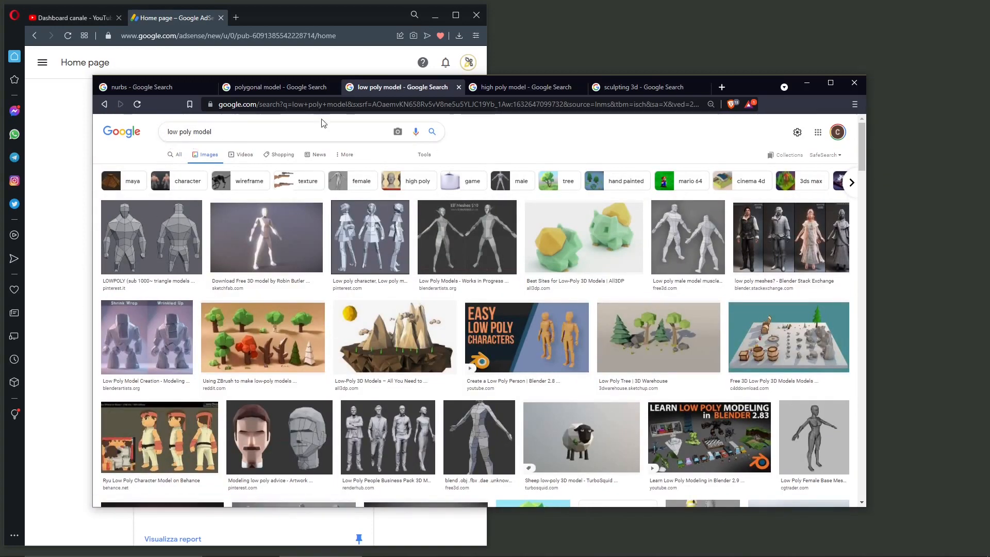
Scroll down to reveal more low poly examples and the related searches.
{"action": "scroll", "scroll_direction": "down", "scroll_amount": 3}
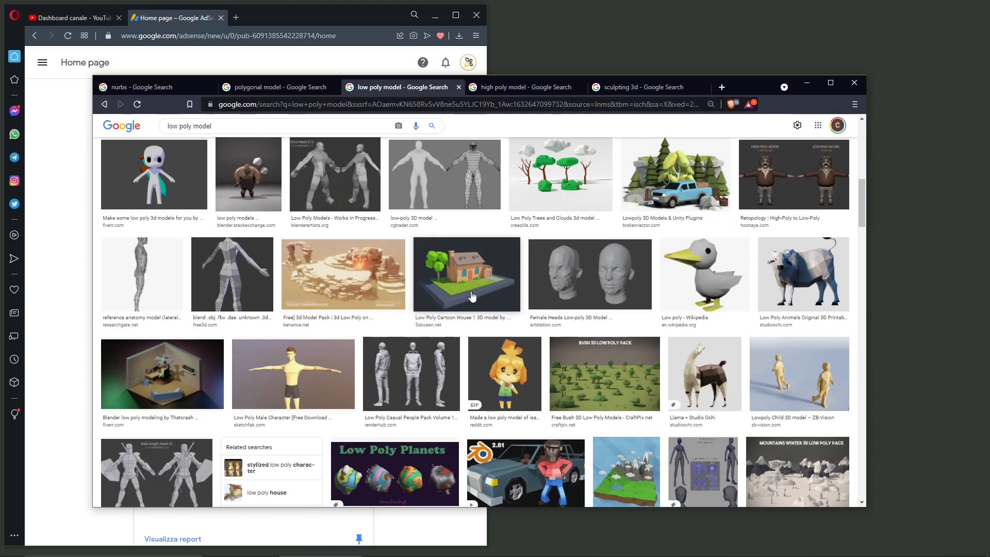
{"action": "left_click", "coordinate": [467, 87]}
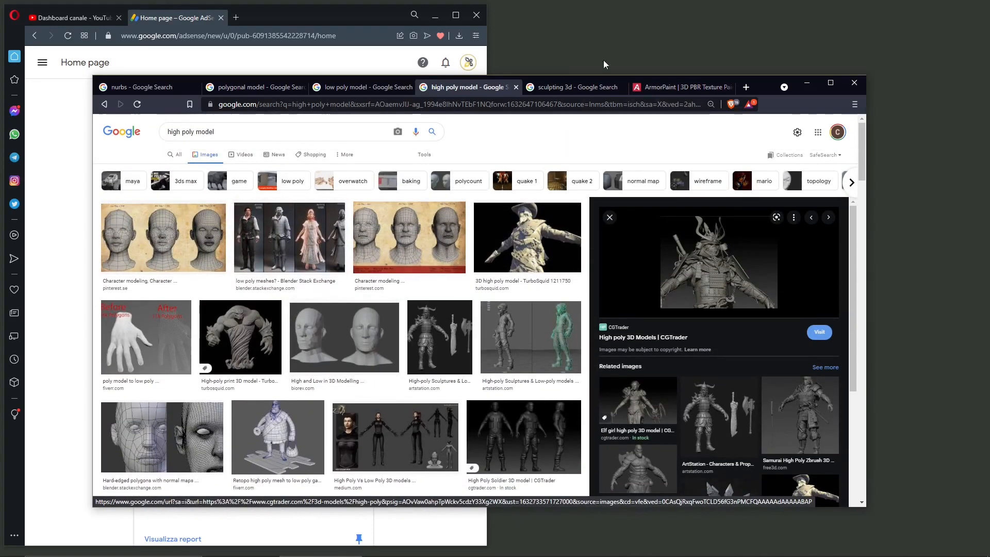